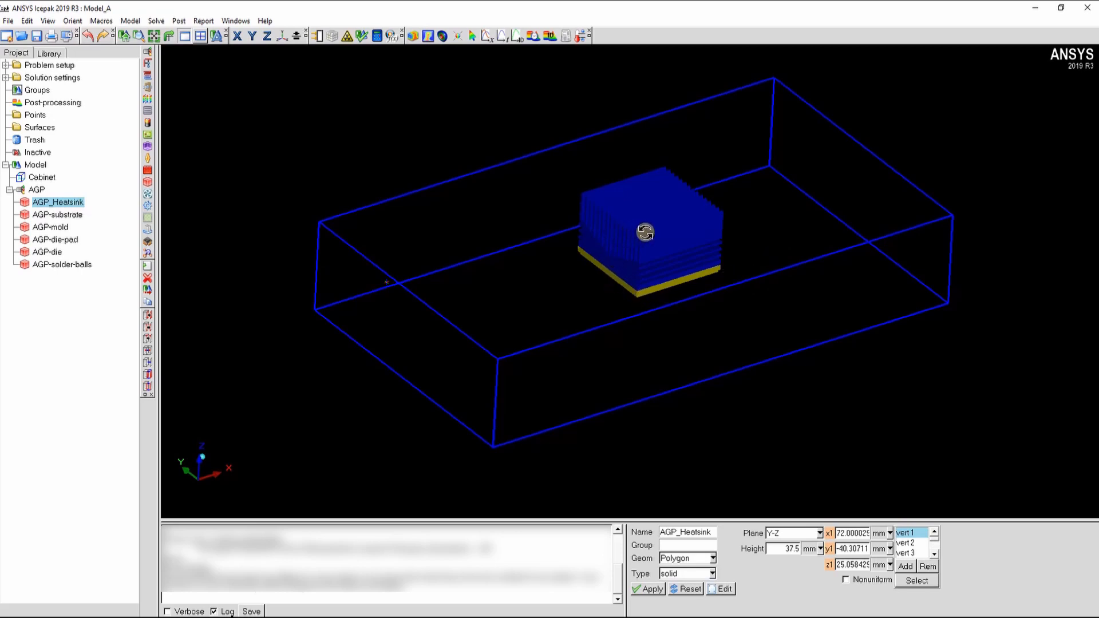
{"action": "mouse_move", "coordinate": [601, 262]}
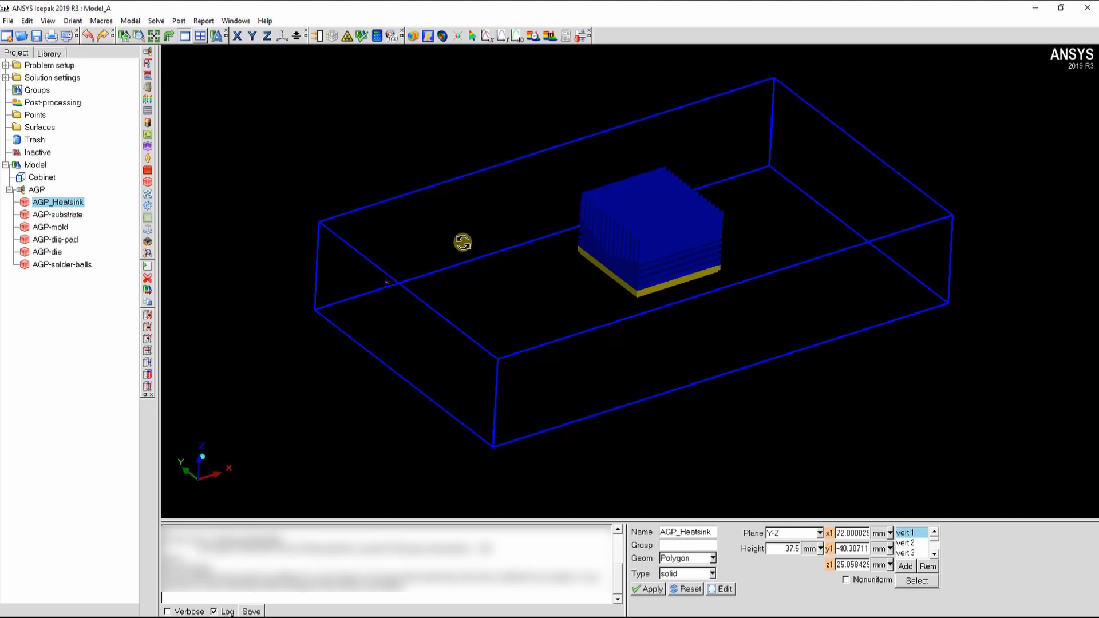
{"action": "mouse_move", "coordinate": [190, 103]}
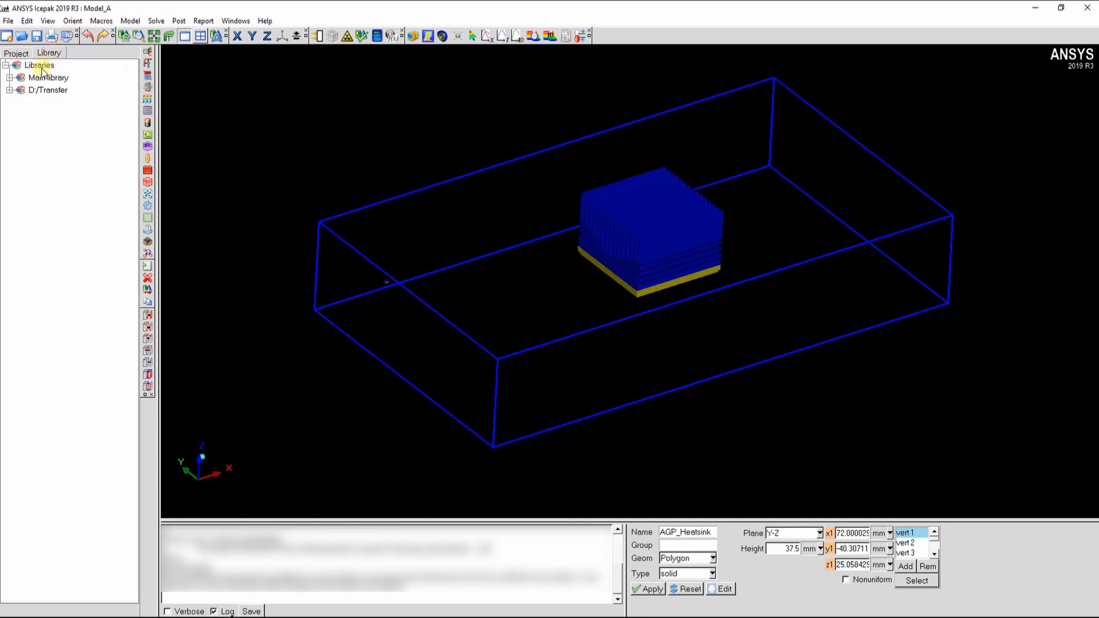
Create a new library entry, Library 1, from the Libraries list context menu
{"action": "right_click", "coordinate": [39, 64]}
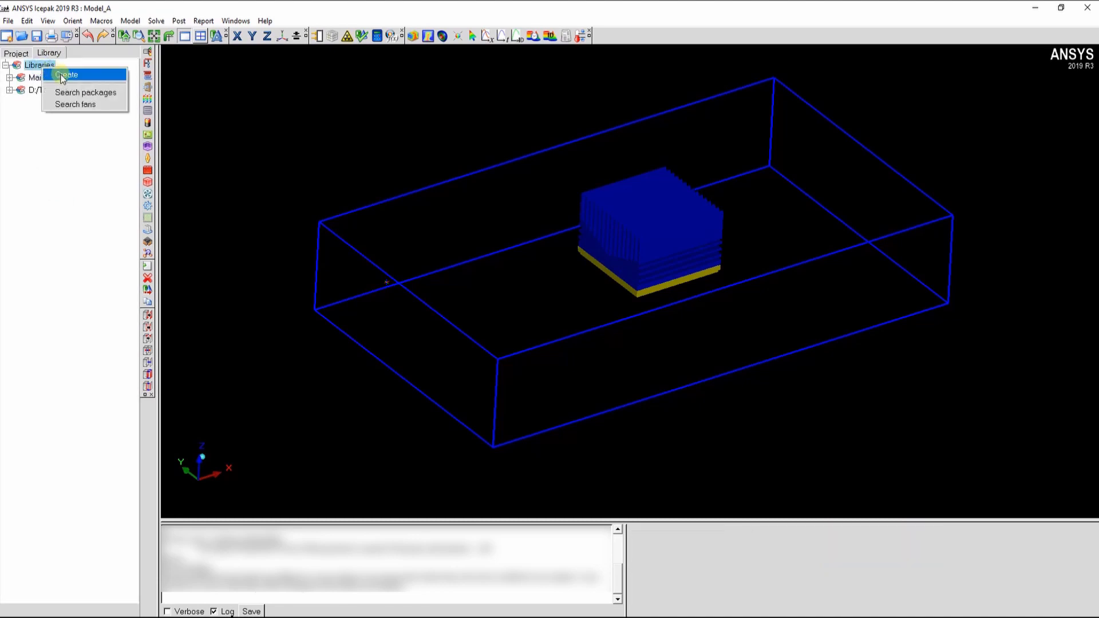
{"action": "left_click", "coordinate": [66, 76]}
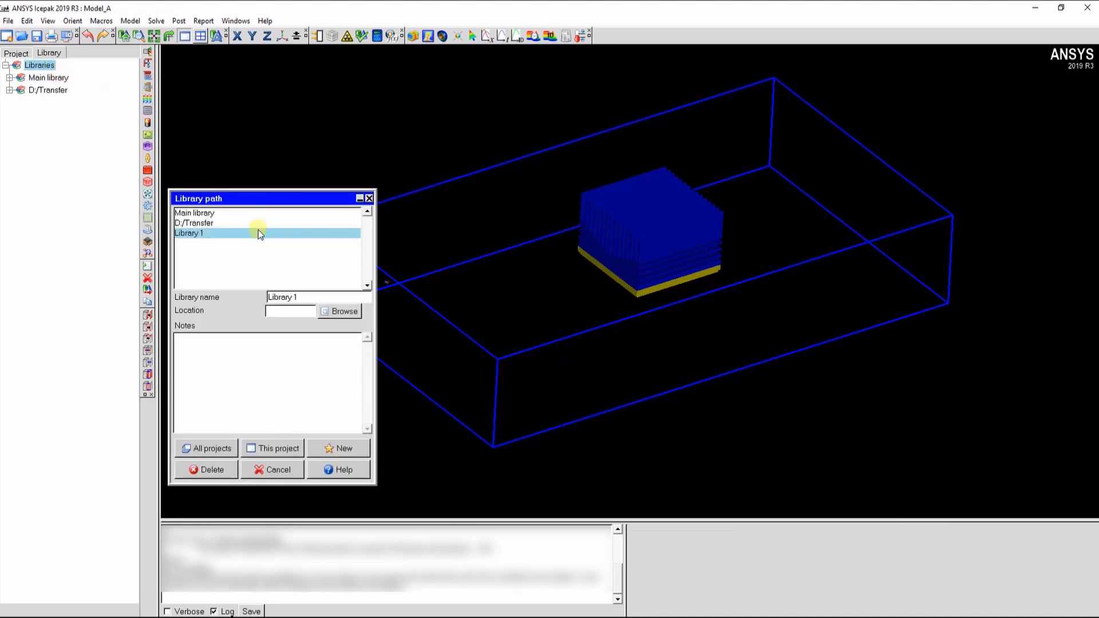
{"action": "mouse_move", "coordinate": [198, 245]}
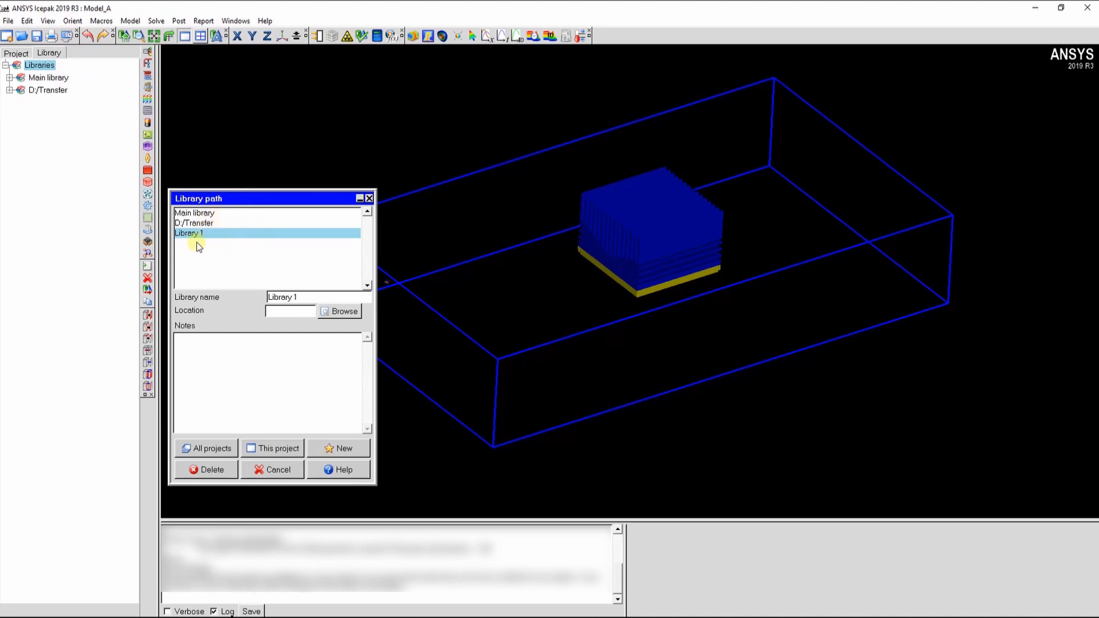
{"action": "mouse_move", "coordinate": [218, 239]}
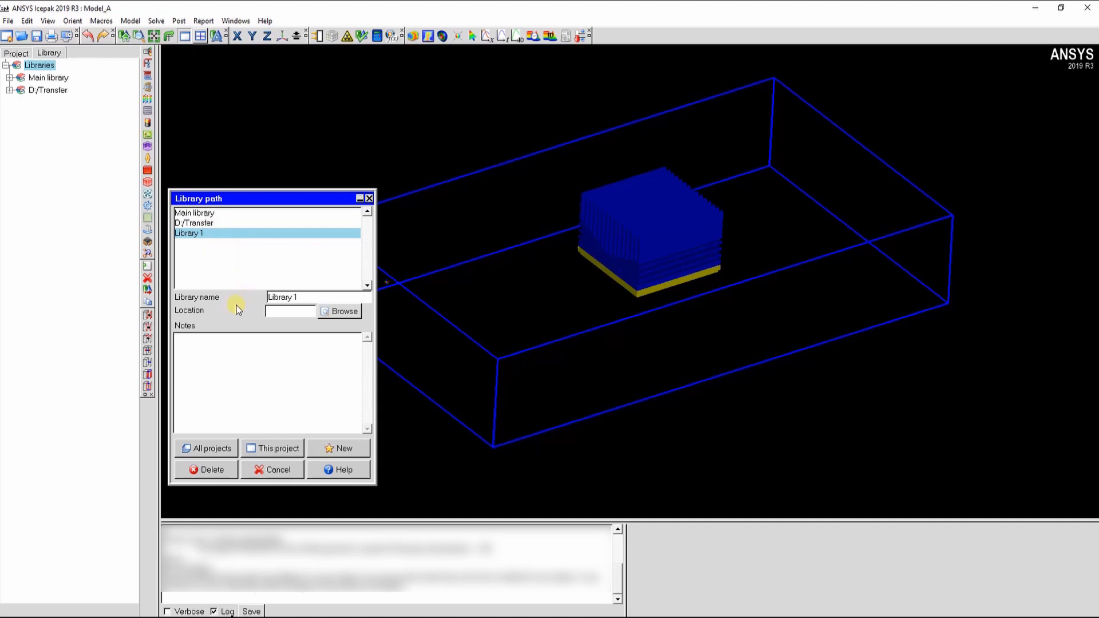
{"action": "mouse_move", "coordinate": [240, 324]}
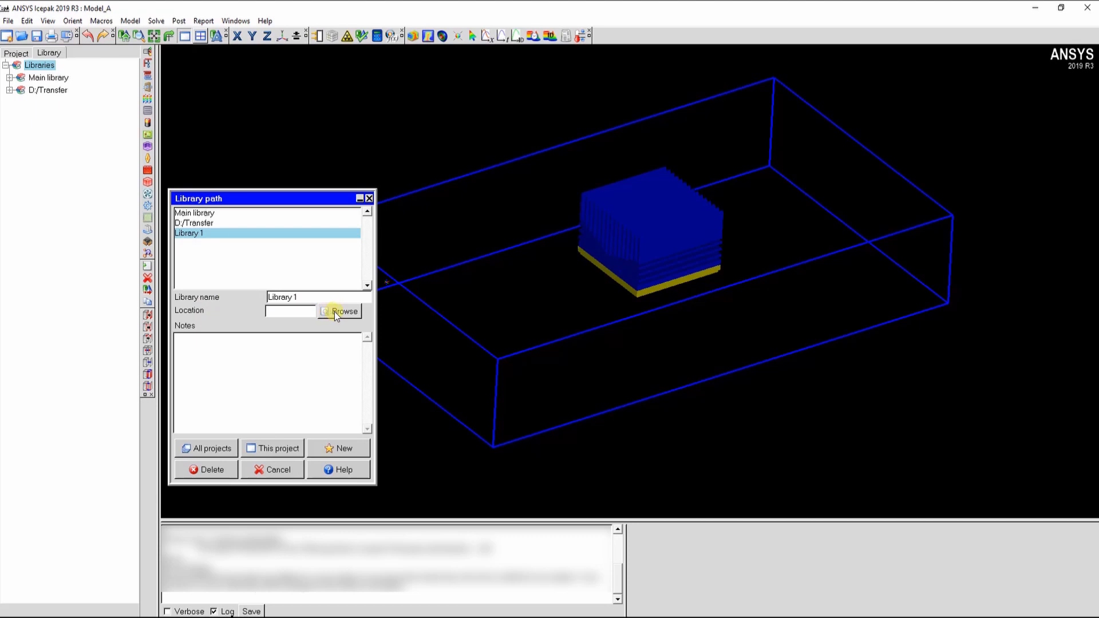
Browse to D:/Transfer as Library 1's location and select its name for editing
{"action": "left_click", "coordinate": [339, 312]}
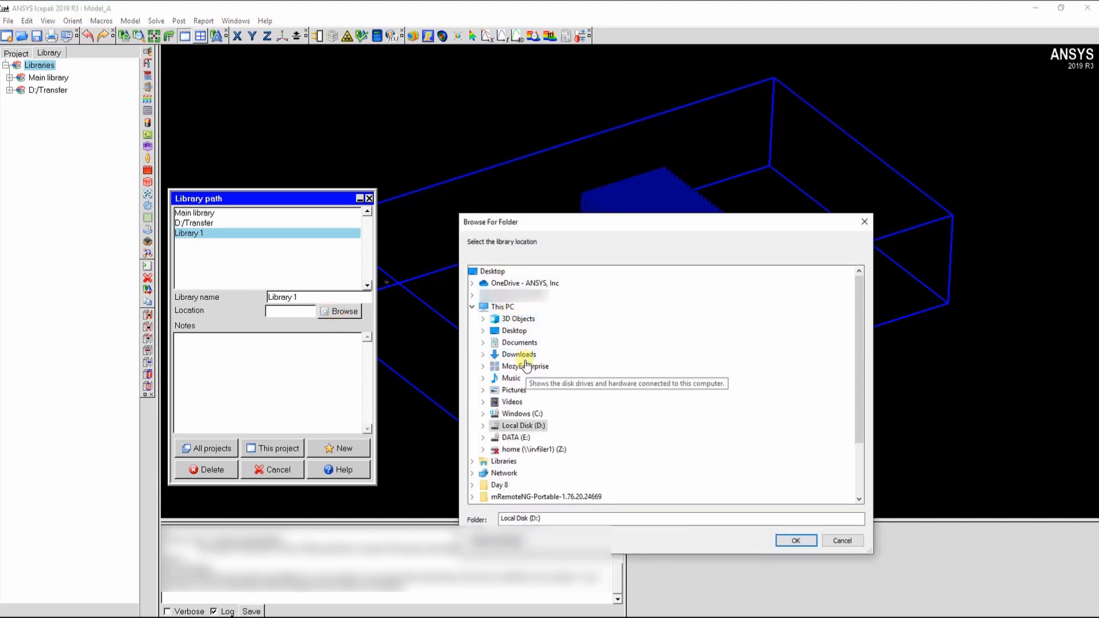
{"action": "left_click", "coordinate": [483, 425]}
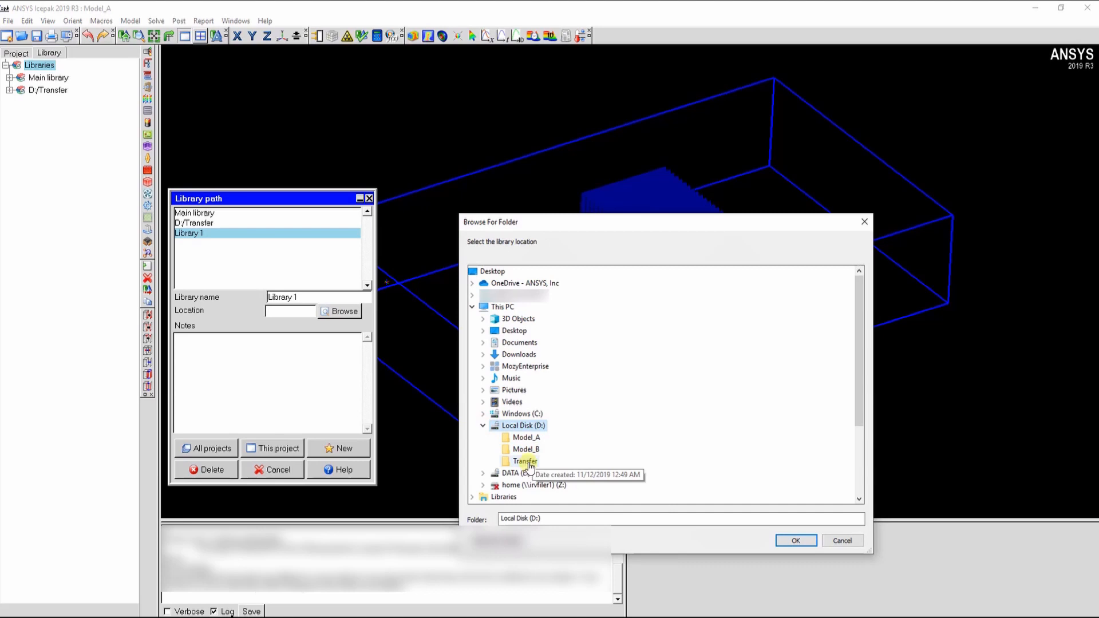
{"action": "left_click", "coordinate": [524, 461]}
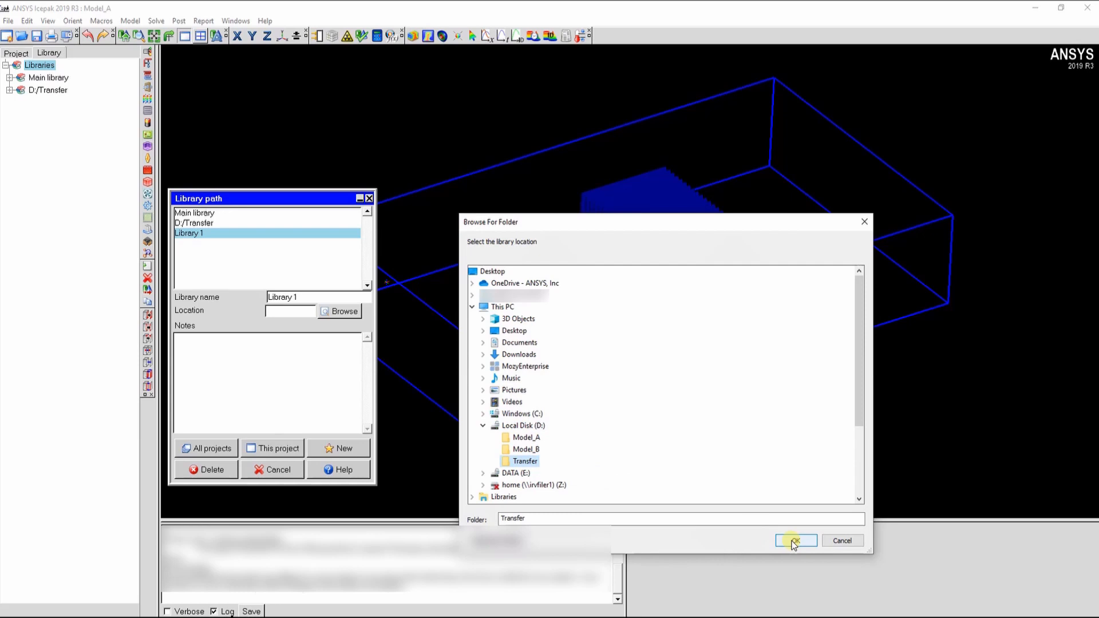
{"action": "left_click", "coordinate": [795, 541]}
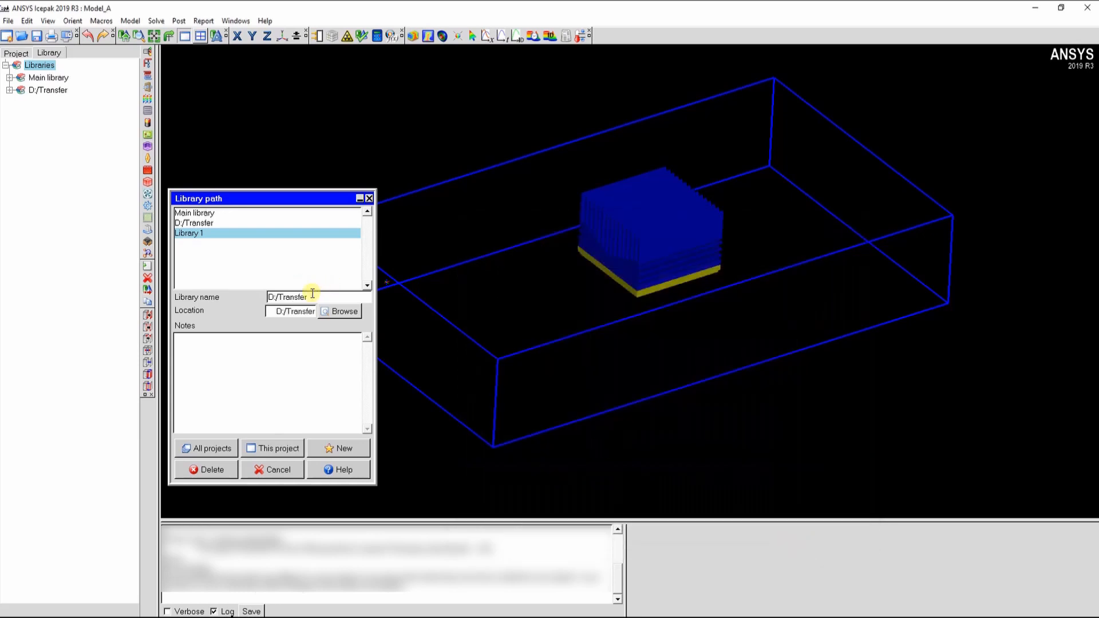
{"action": "double_click", "coordinate": [286, 297]}
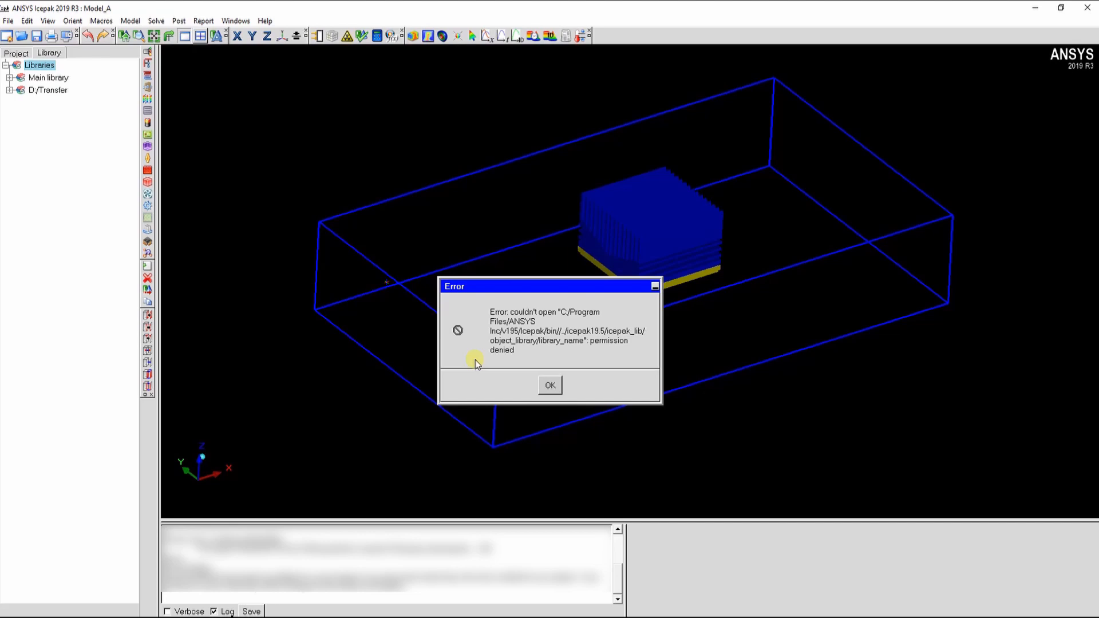
Dismiss the permission-denied error and return to the Project model tree
{"action": "left_click", "coordinate": [549, 386]}
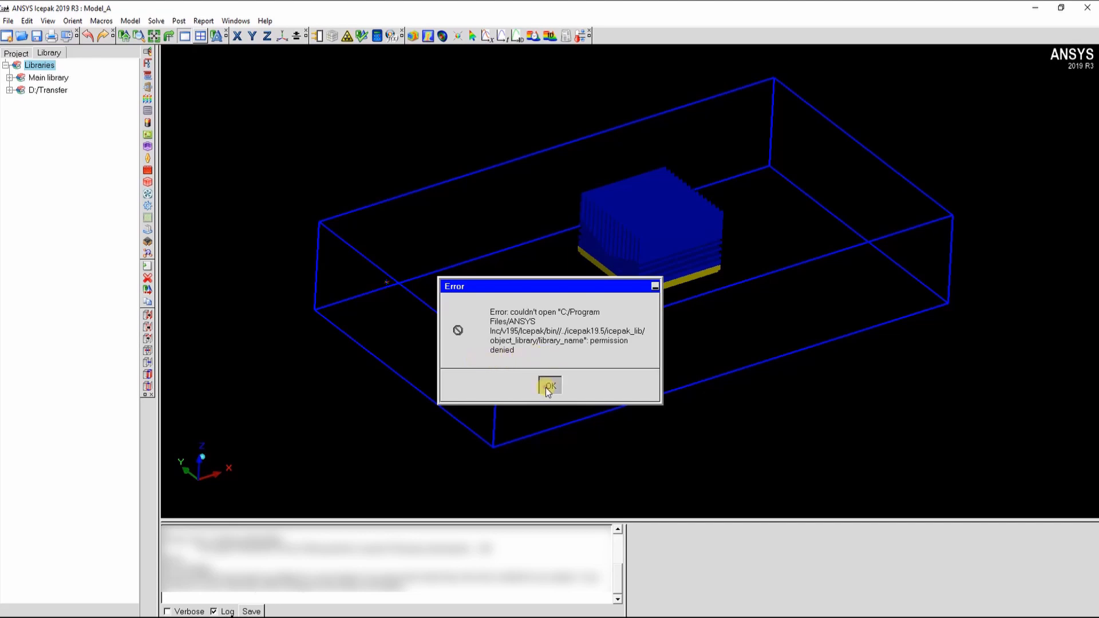
{"action": "left_click", "coordinate": [548, 386]}
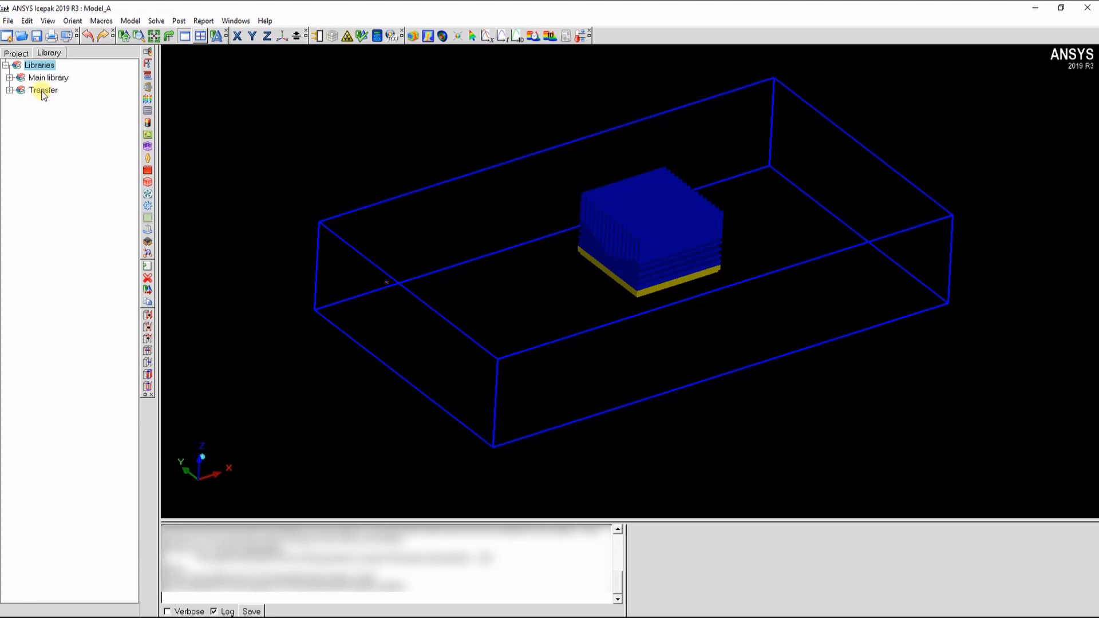
{"action": "mouse_move", "coordinate": [44, 96]}
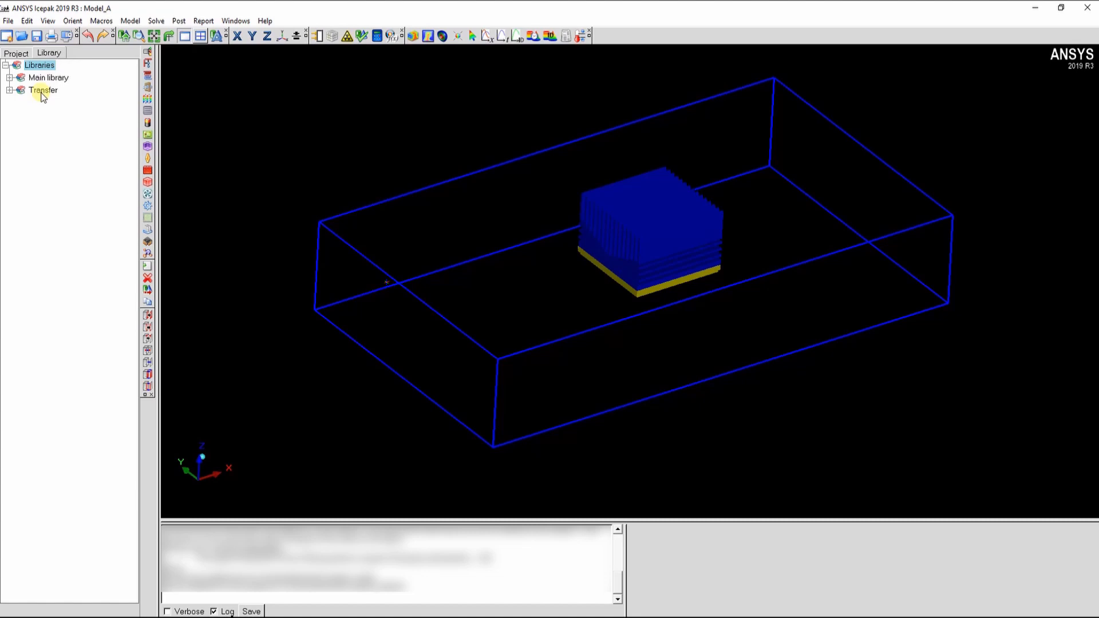
{"action": "left_click", "coordinate": [15, 54]}
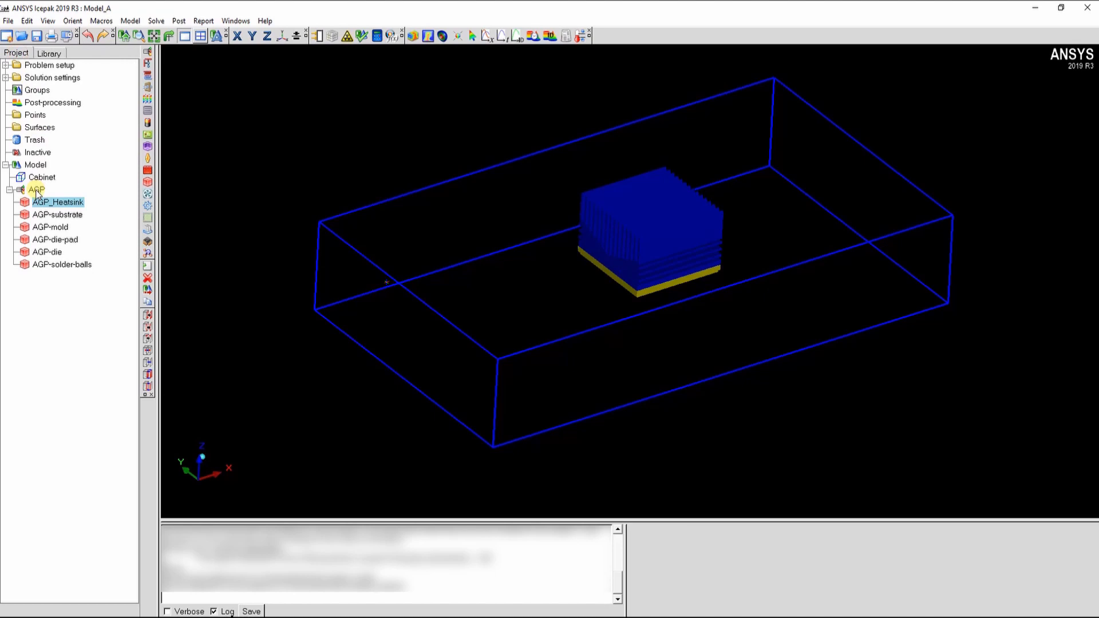
Add the AGP assembly from the Model tree to the clipboard
{"action": "right_click", "coordinate": [36, 189]}
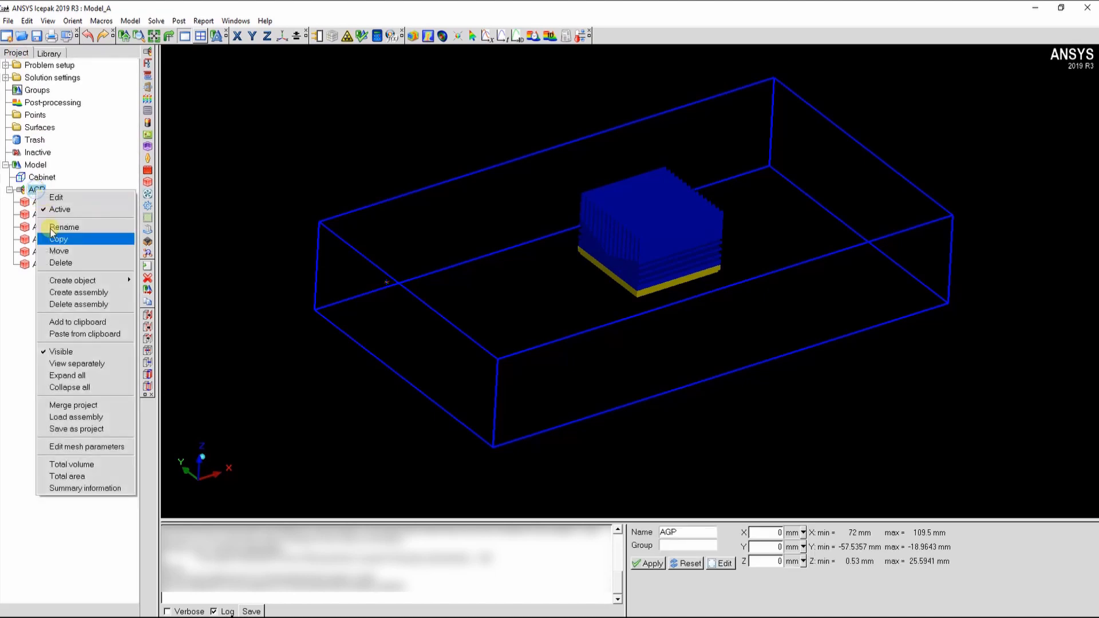
{"action": "mouse_move", "coordinate": [75, 326]}
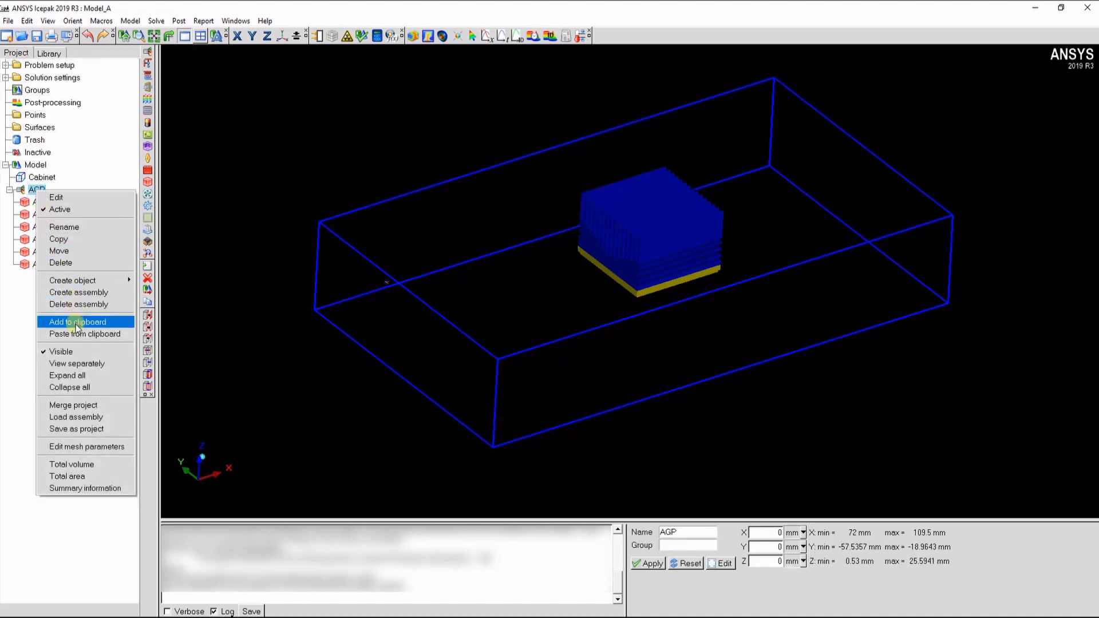
{"action": "left_click", "coordinate": [77, 322]}
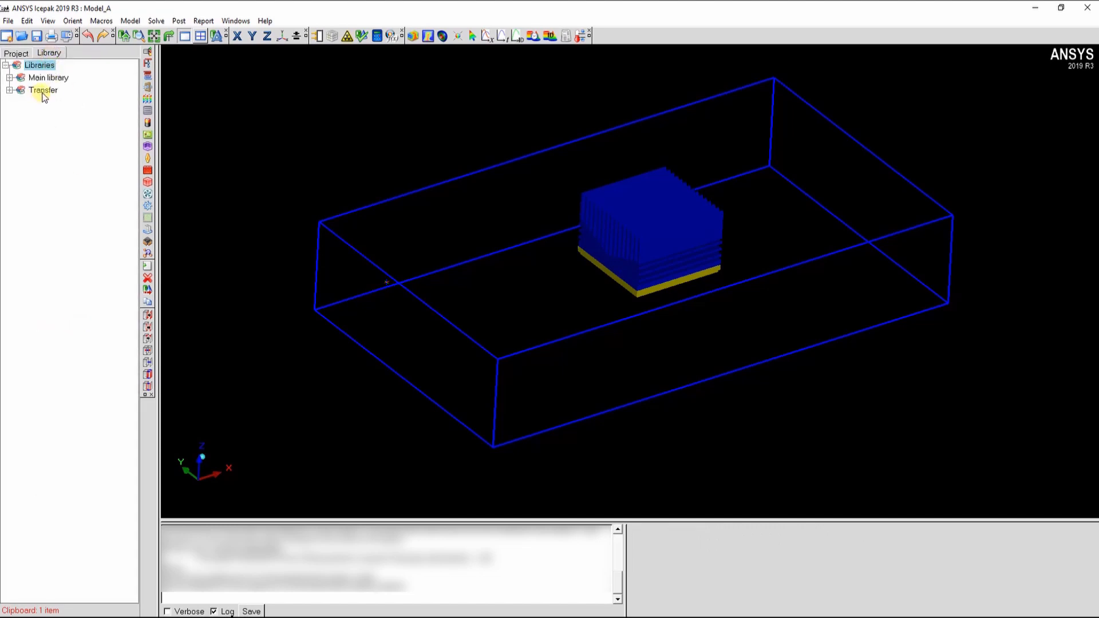
Save the clipboard assembly into the D:/Transfer library under project name AGP
{"action": "right_click", "coordinate": [42, 89]}
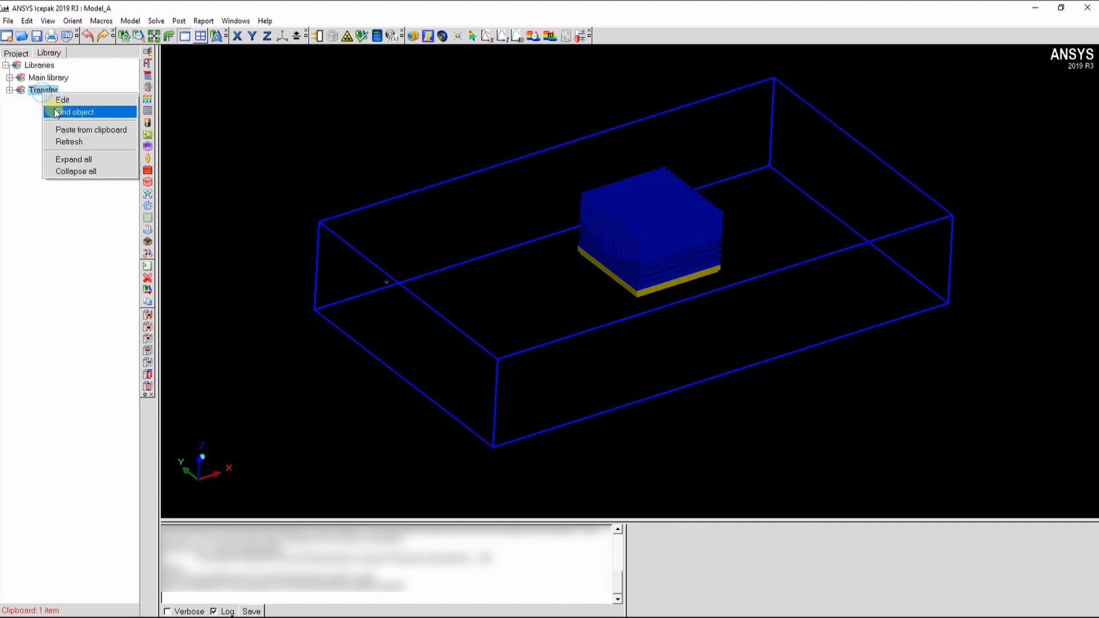
{"action": "mouse_move", "coordinate": [89, 129]}
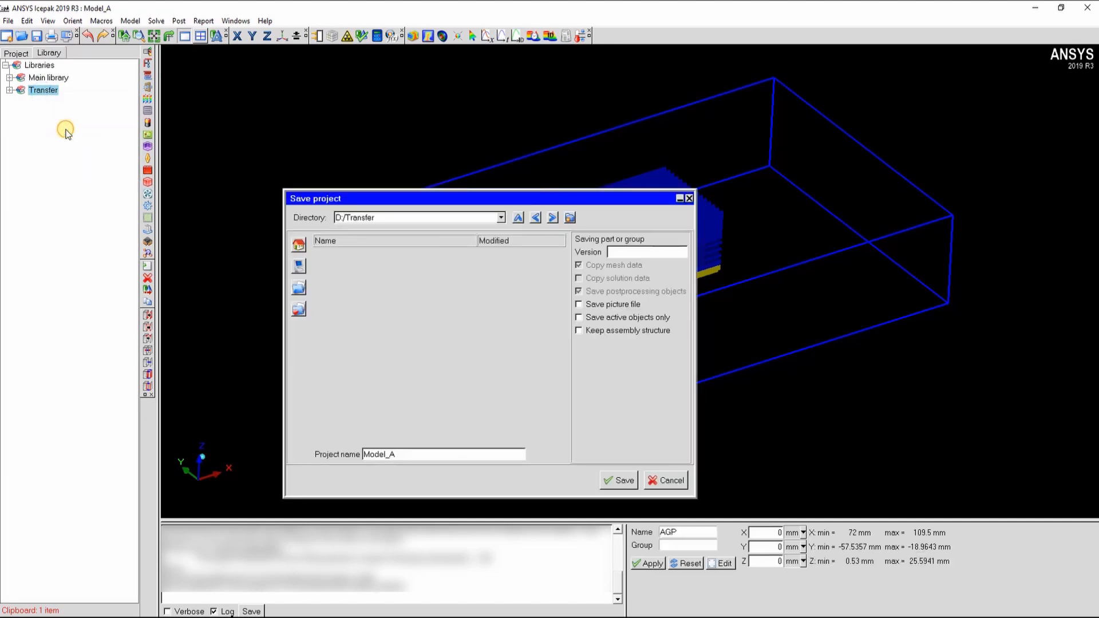
{"action": "mouse_move", "coordinate": [389, 273]}
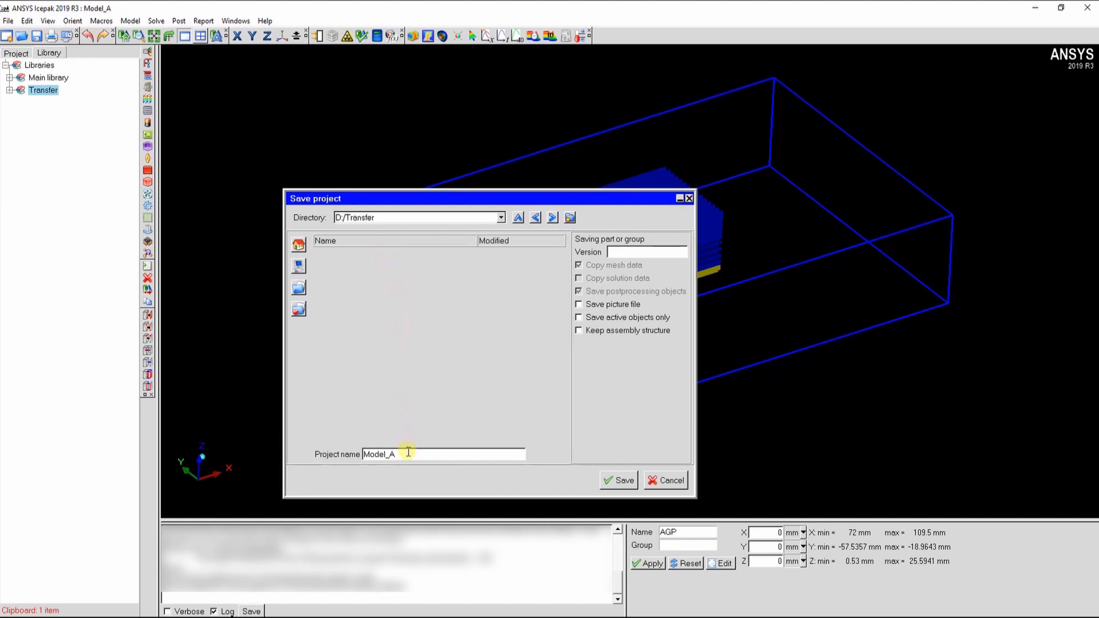
{"action": "double_click", "coordinate": [379, 454]}
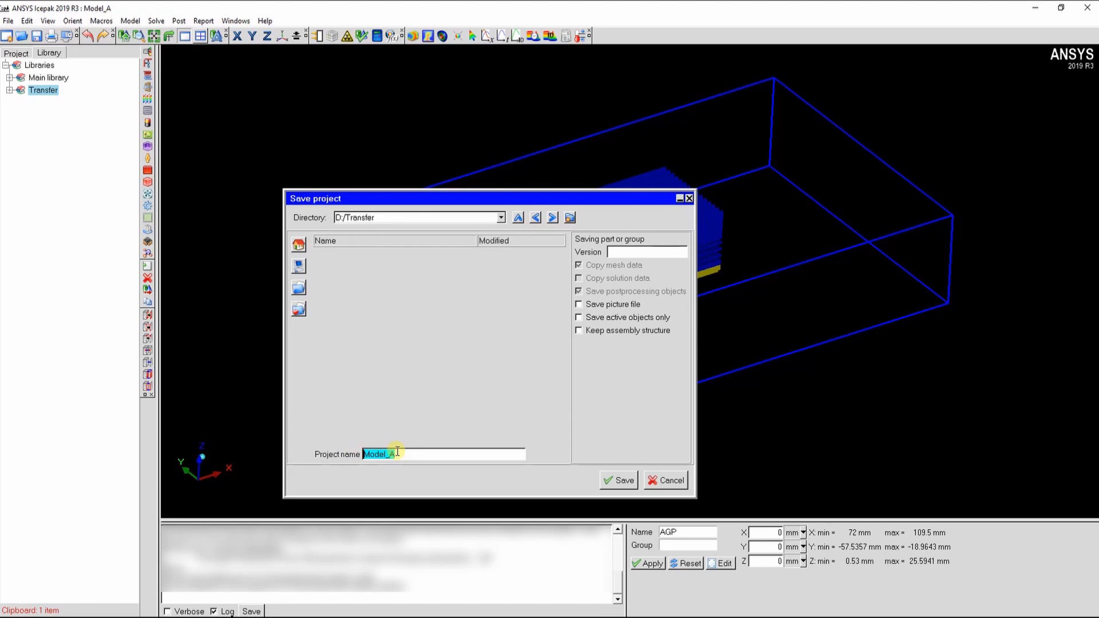
{"action": "type", "text": "A"}
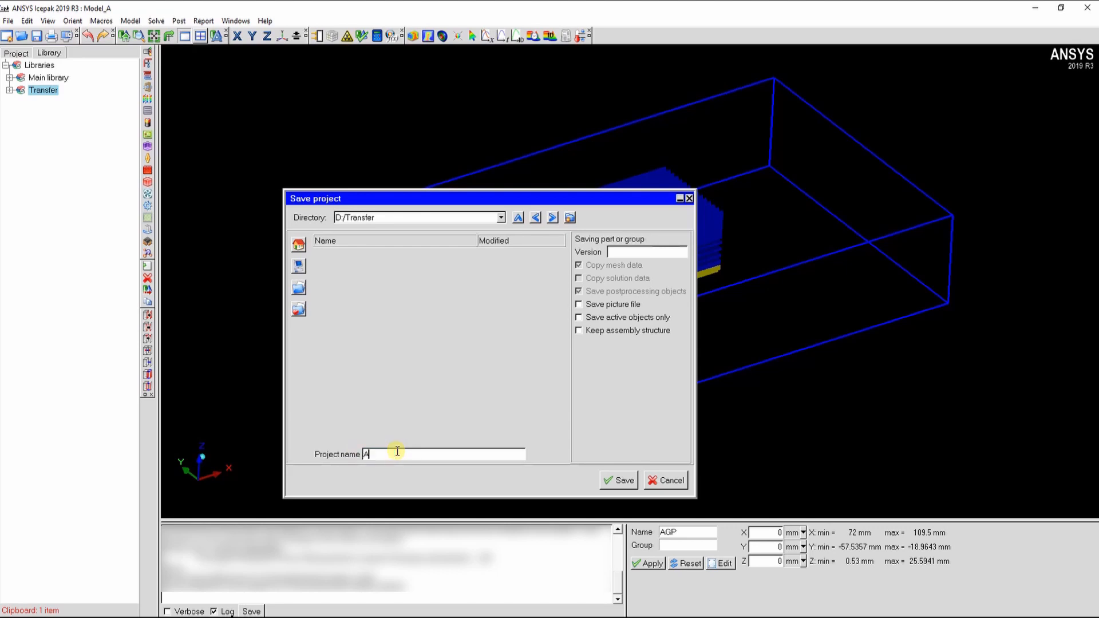
{"action": "type", "text": "GP"}
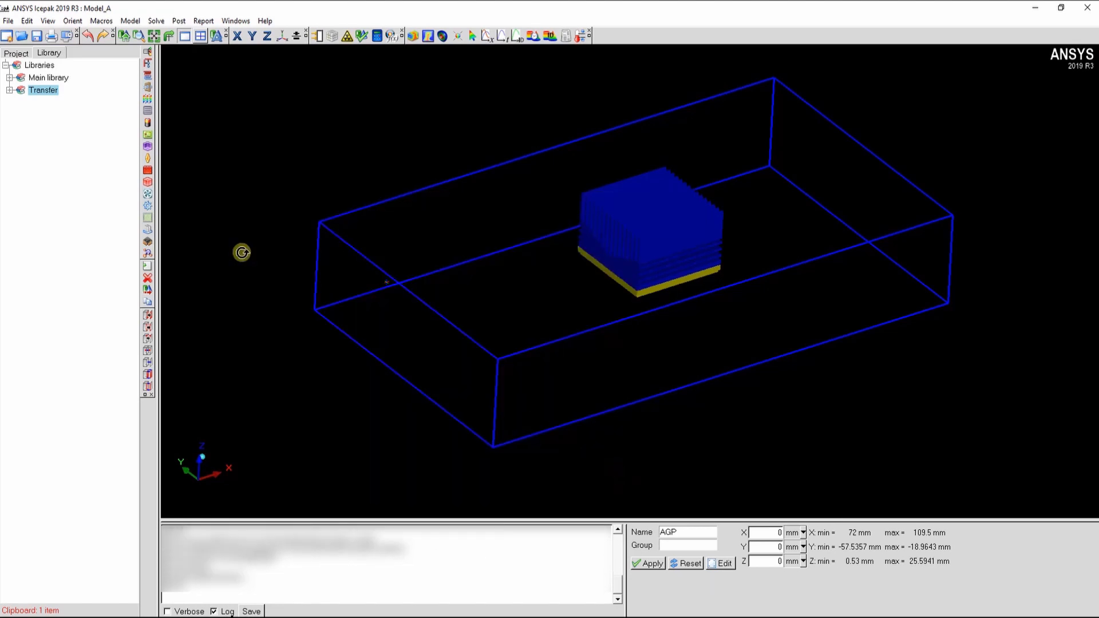
Expand Transfer to show its Materials folder and the saved AGP entry
{"action": "left_click", "coordinate": [9, 89]}
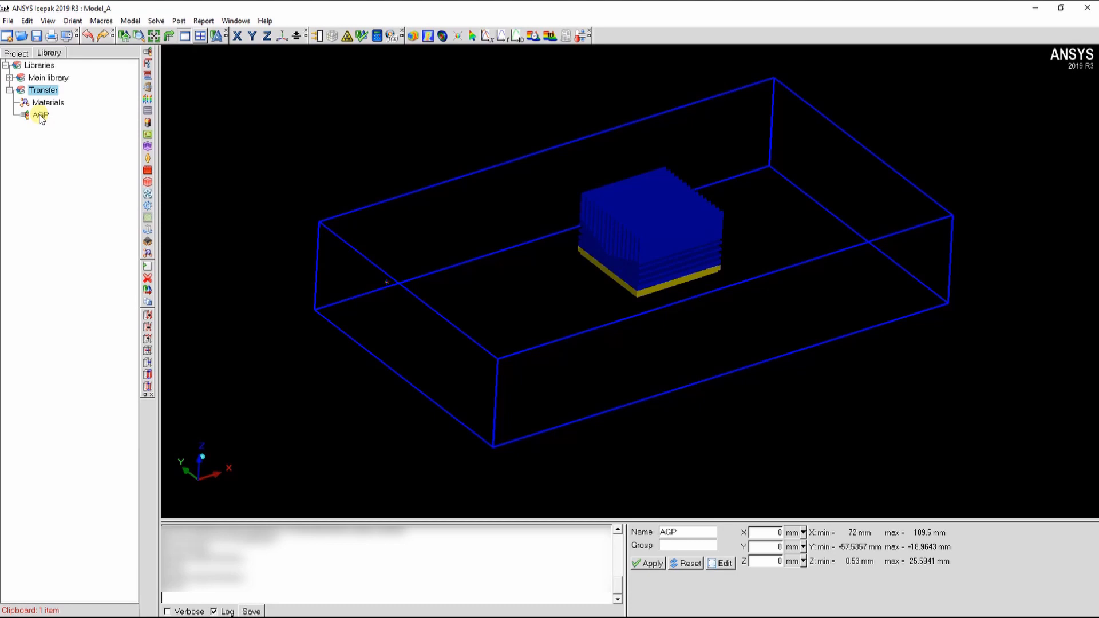
{"action": "mouse_move", "coordinate": [62, 119]}
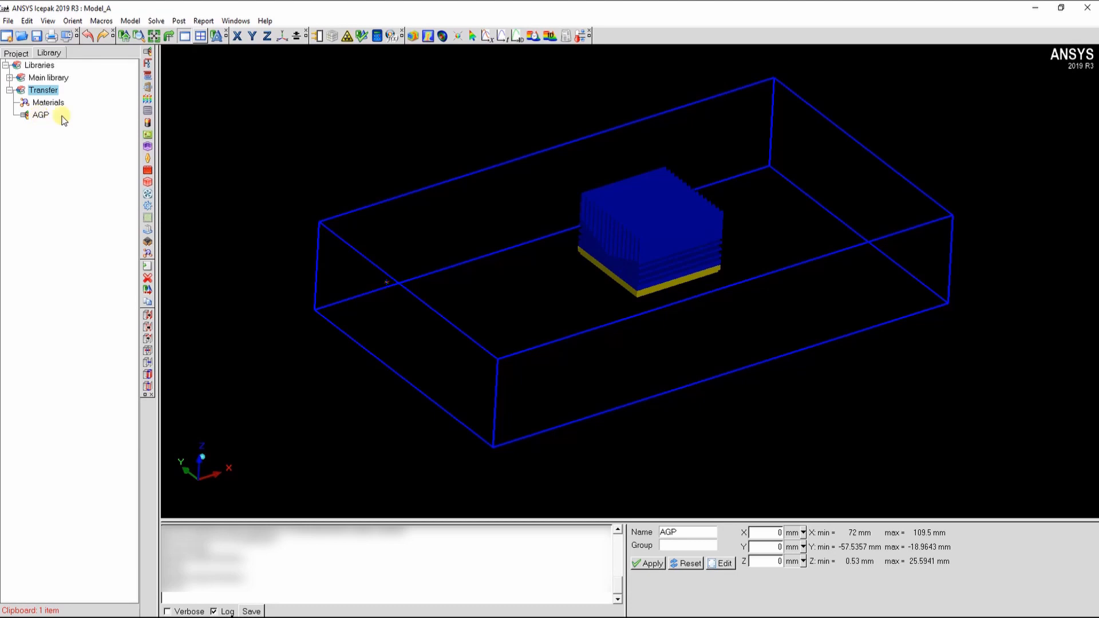
{"action": "mouse_move", "coordinate": [62, 151]}
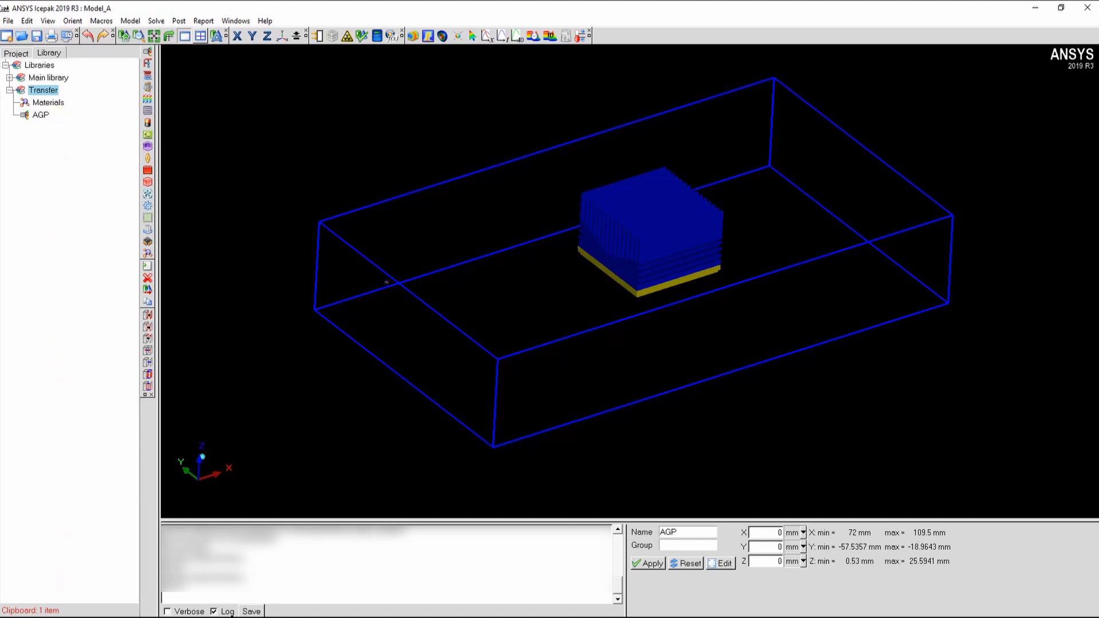
Launch a second ANSYS Icepak 2019 R3 session from the Start menu search 'r3'
{"action": "type", "text": "r3"}
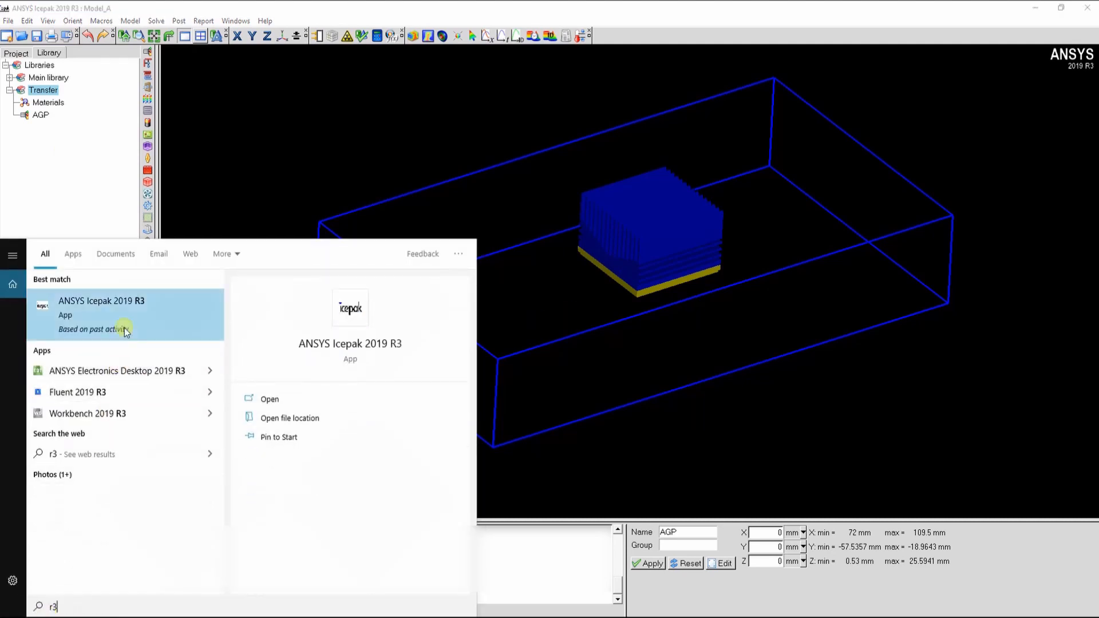
{"action": "left_click", "coordinate": [100, 301]}
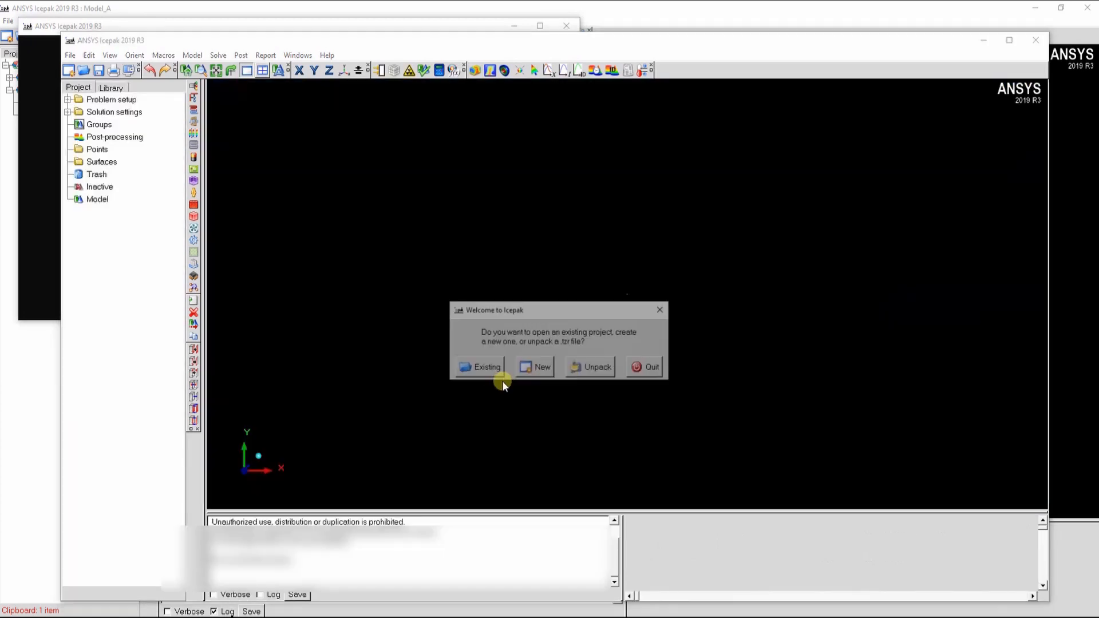
Open the existing Model_B project in the new session
{"action": "left_click", "coordinate": [480, 366]}
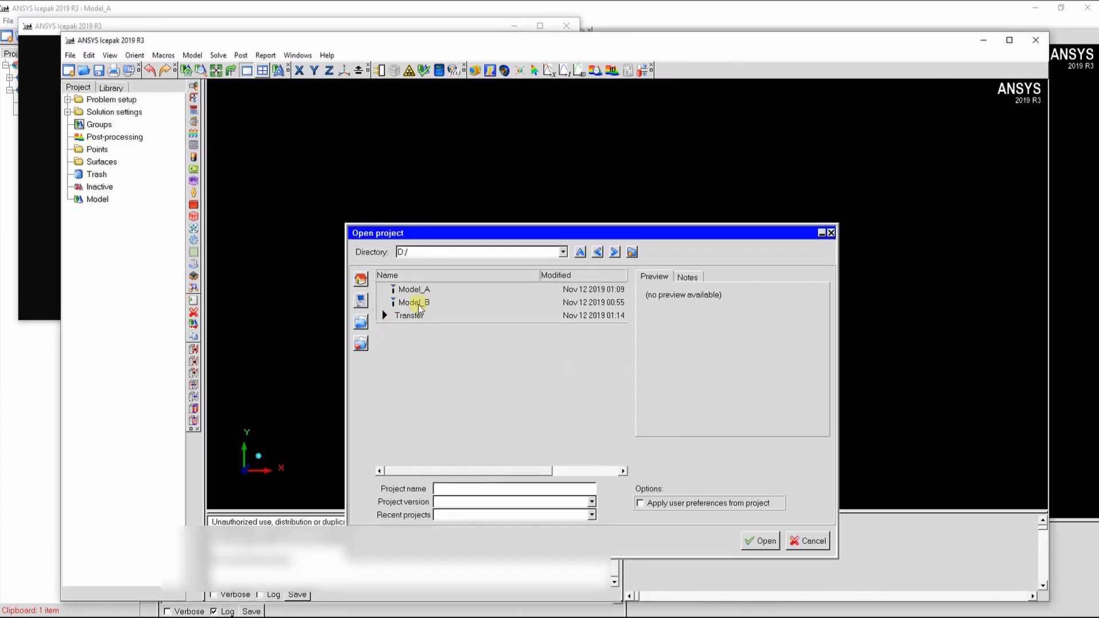
{"action": "left_click", "coordinate": [413, 289]}
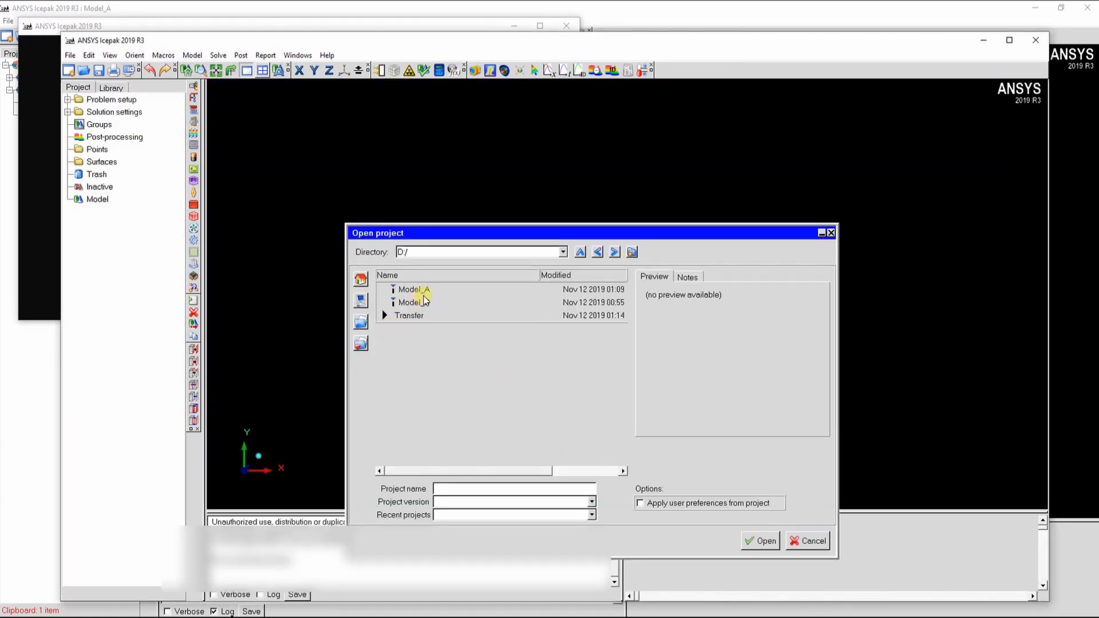
{"action": "left_click", "coordinate": [413, 302]}
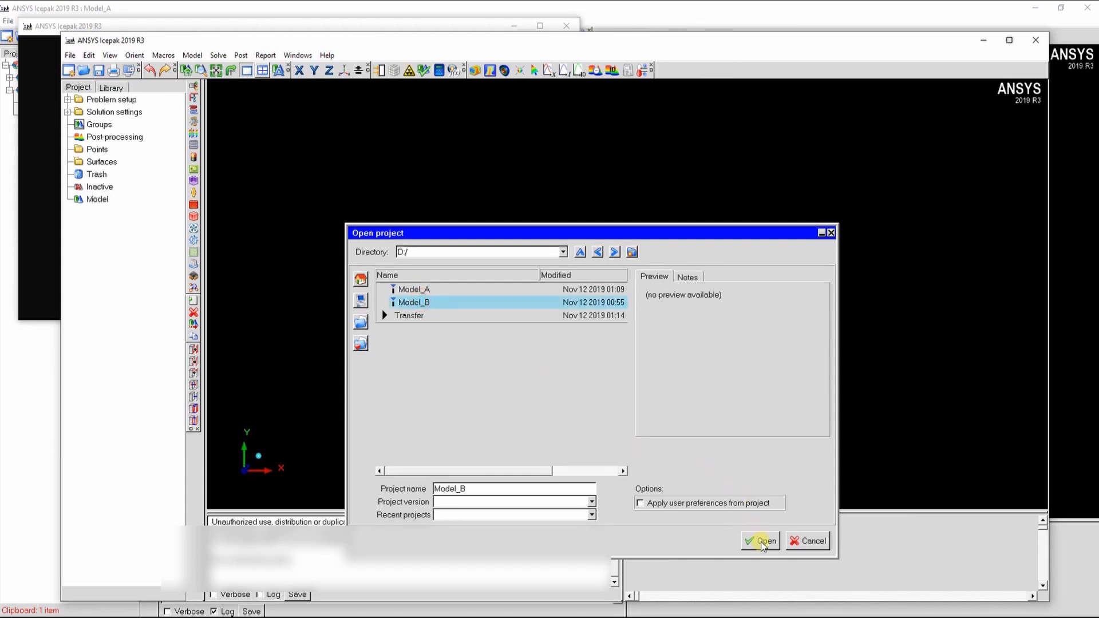
{"action": "left_click", "coordinate": [760, 541]}
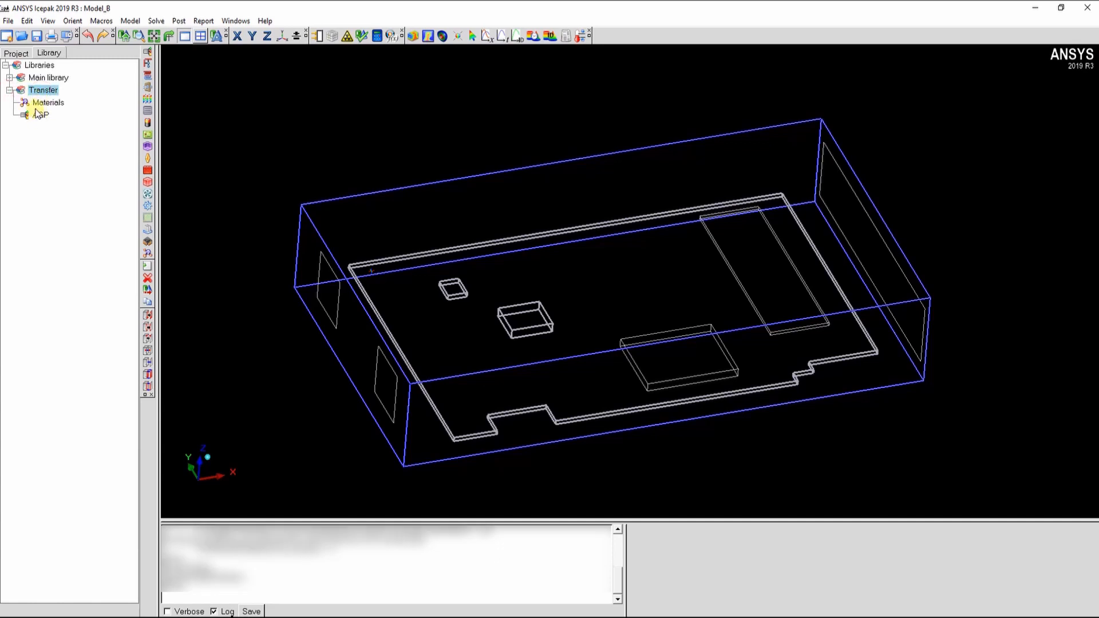
Select the AGP entry under the Transfer library
{"action": "left_click", "coordinate": [40, 114]}
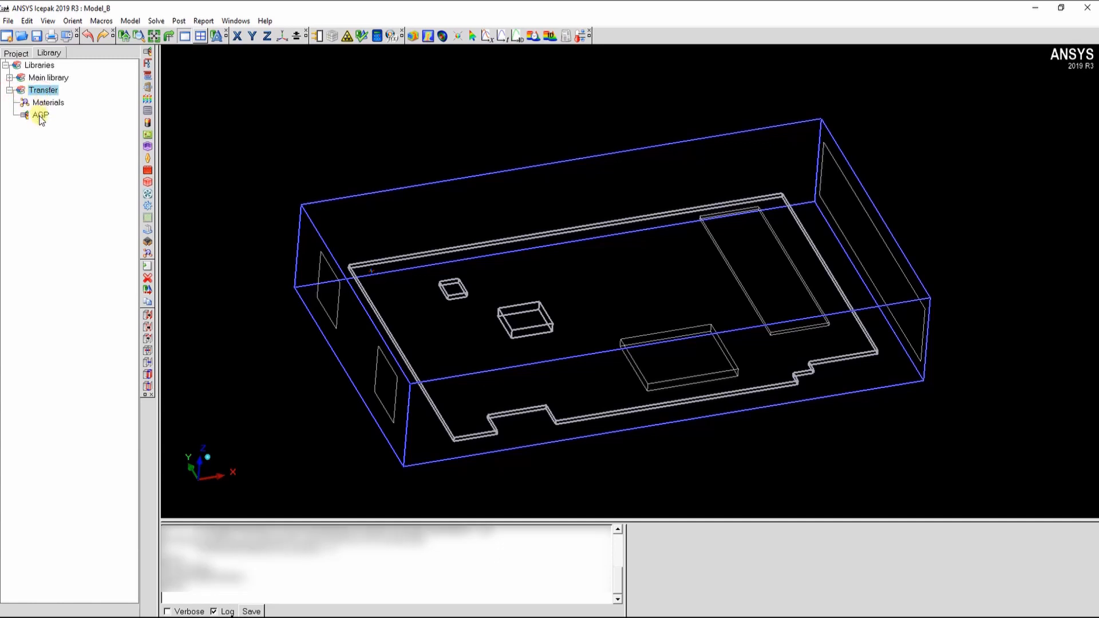
Load AGP into the Model_B chassis as object AGP.1 and expand its parts list
{"action": "right_click", "coordinate": [39, 115]}
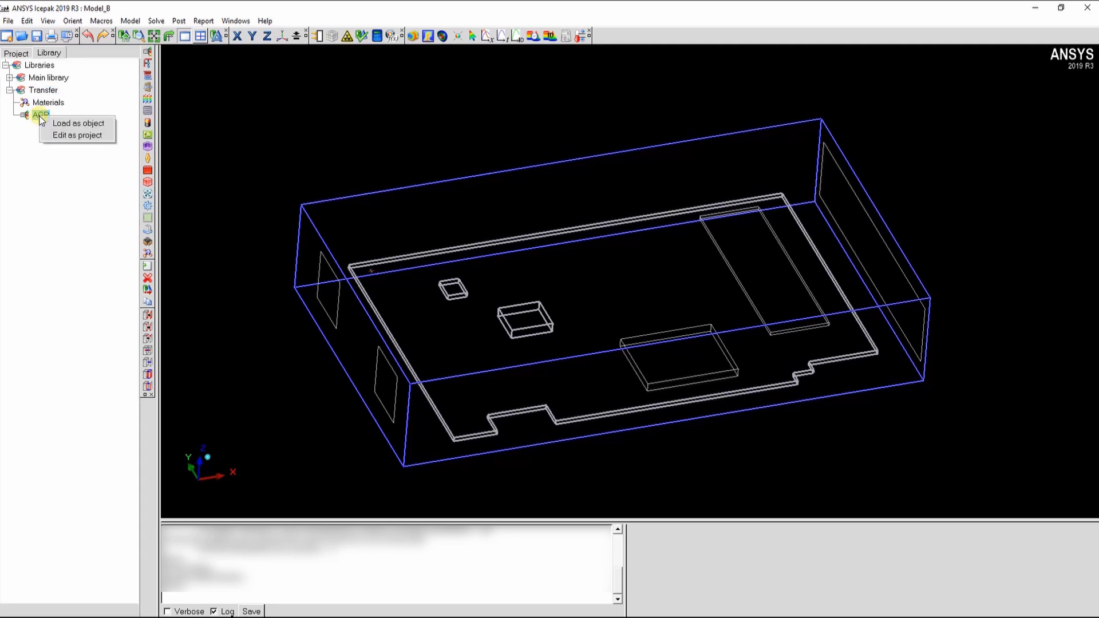
{"action": "mouse_move", "coordinate": [77, 123]}
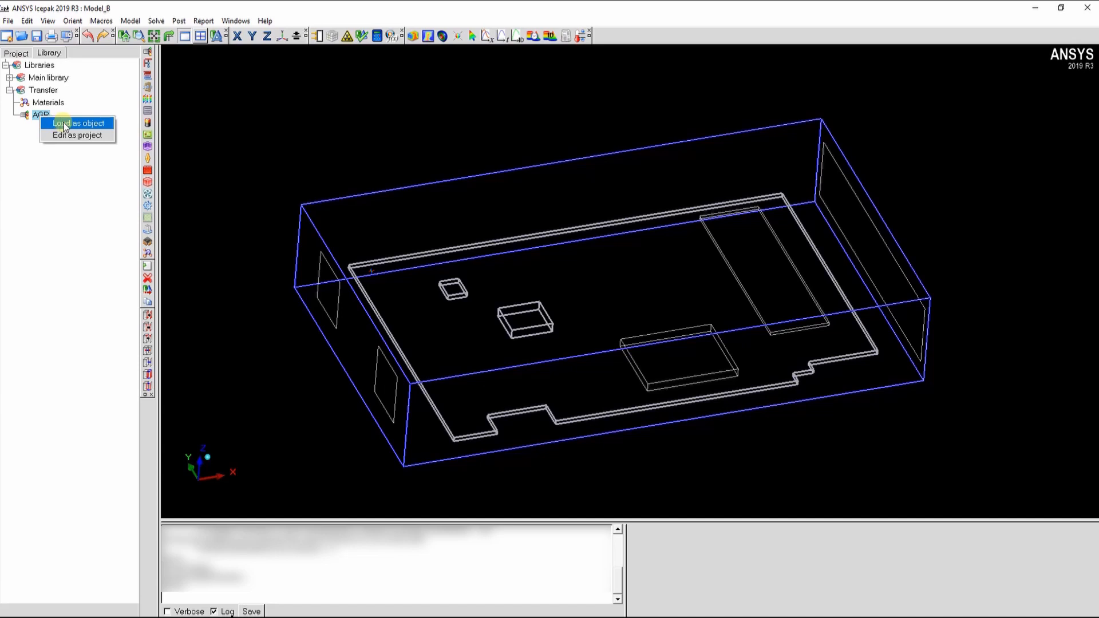
{"action": "left_click", "coordinate": [76, 122]}
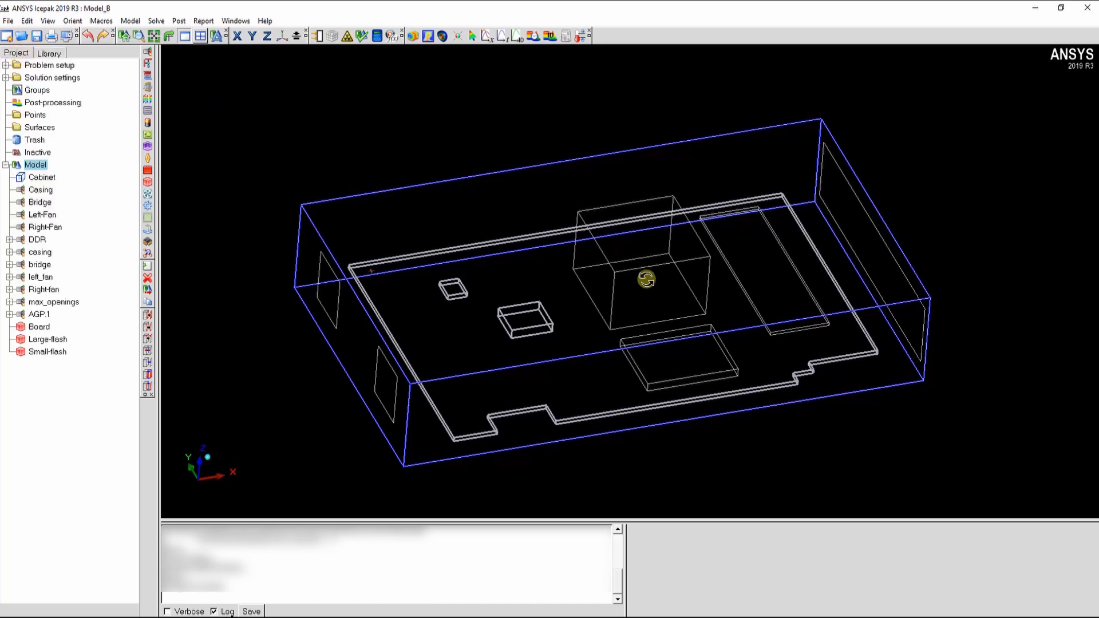
{"action": "left_click", "coordinate": [12, 314]}
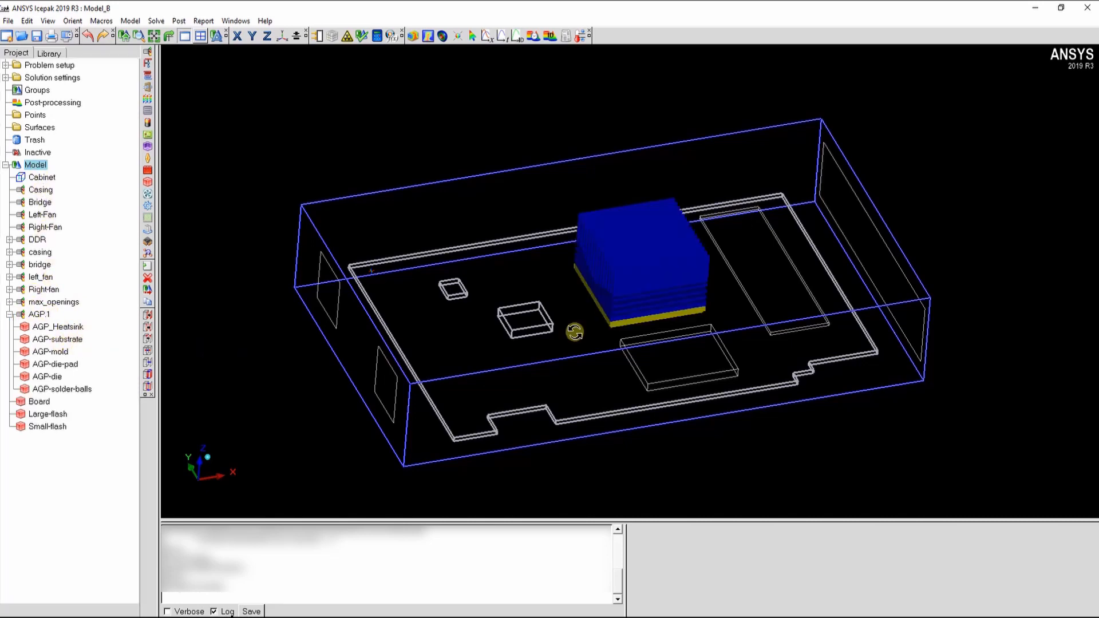
{"action": "left_click_drag", "start_coordinate": [574, 332], "coordinate": [639, 315]}
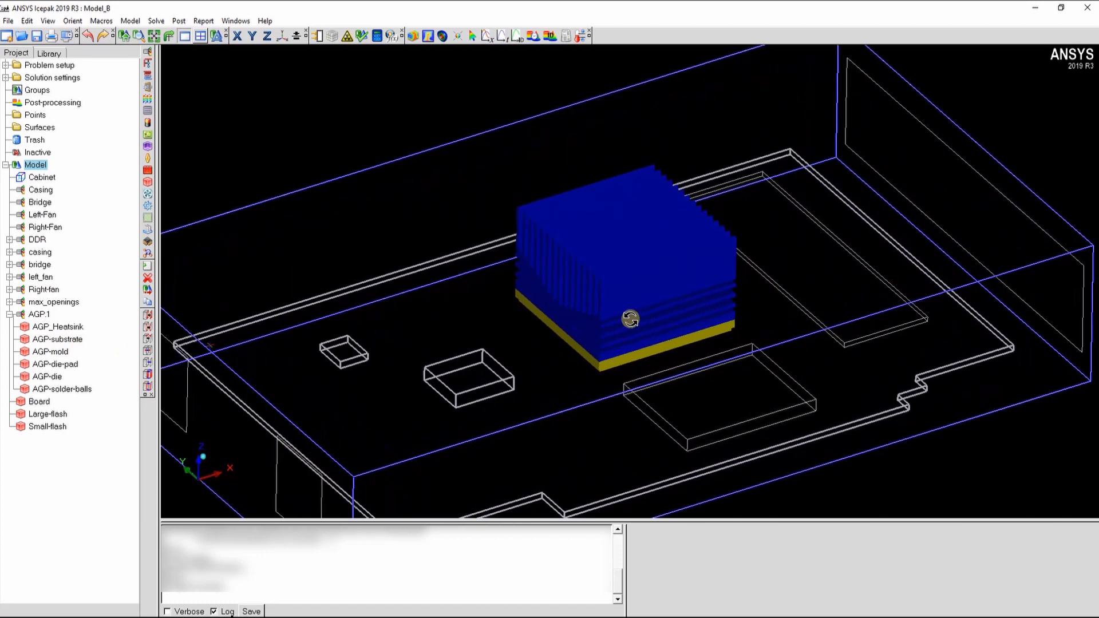
{"action": "mouse_move", "coordinate": [226, 187]}
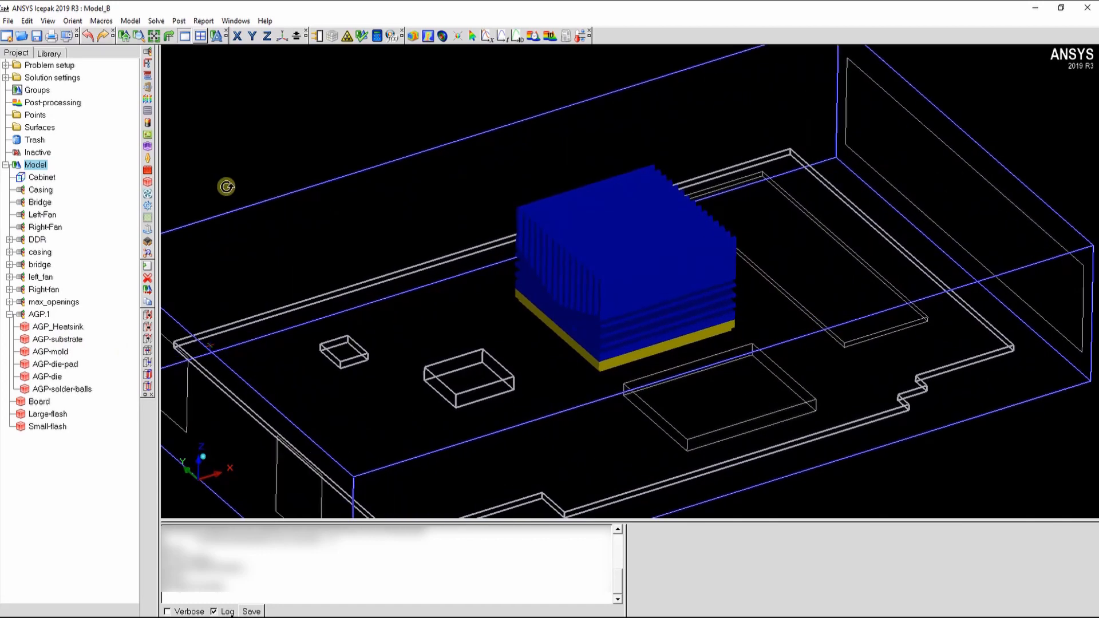